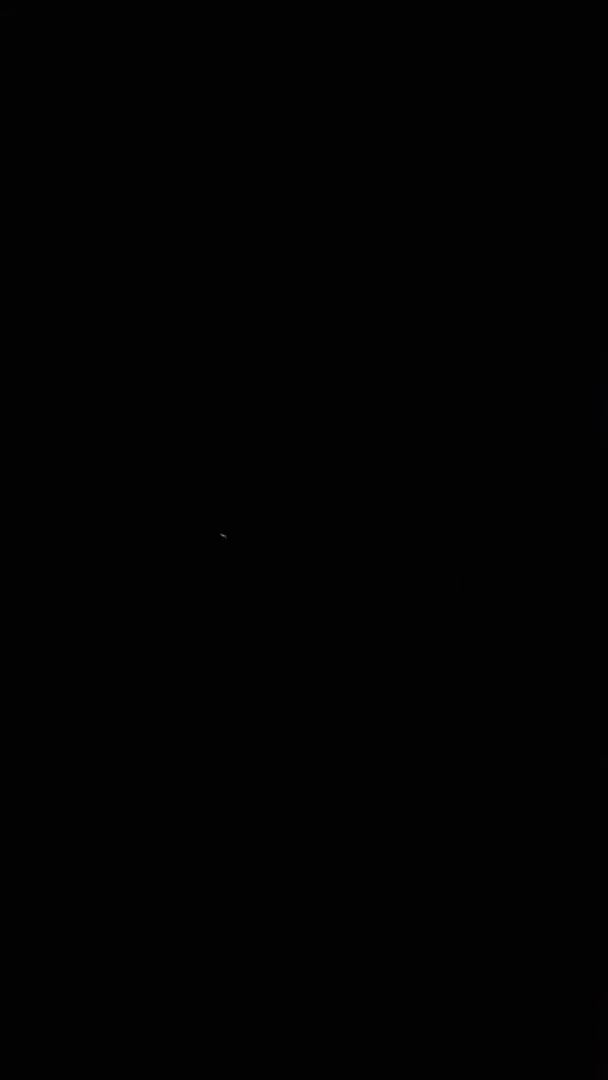
mouse_move(196, 480)
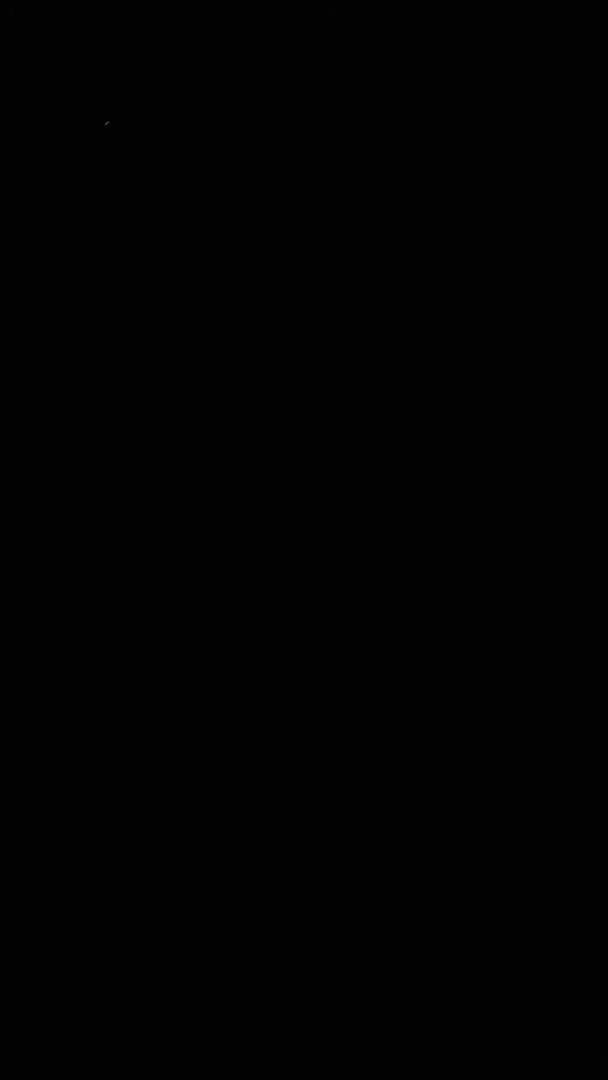
mouse_move(338, 504)
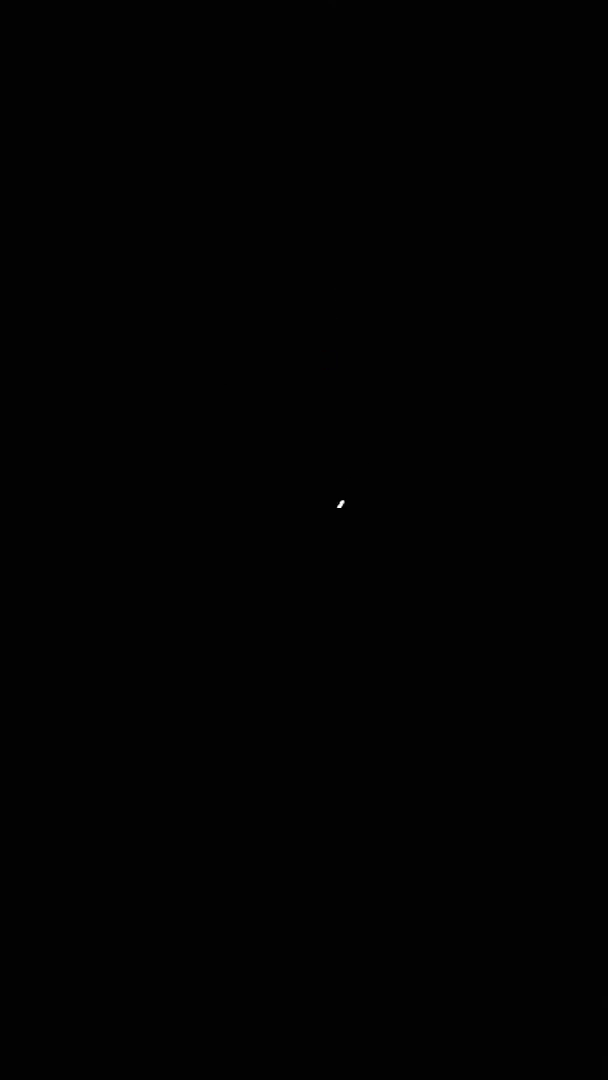